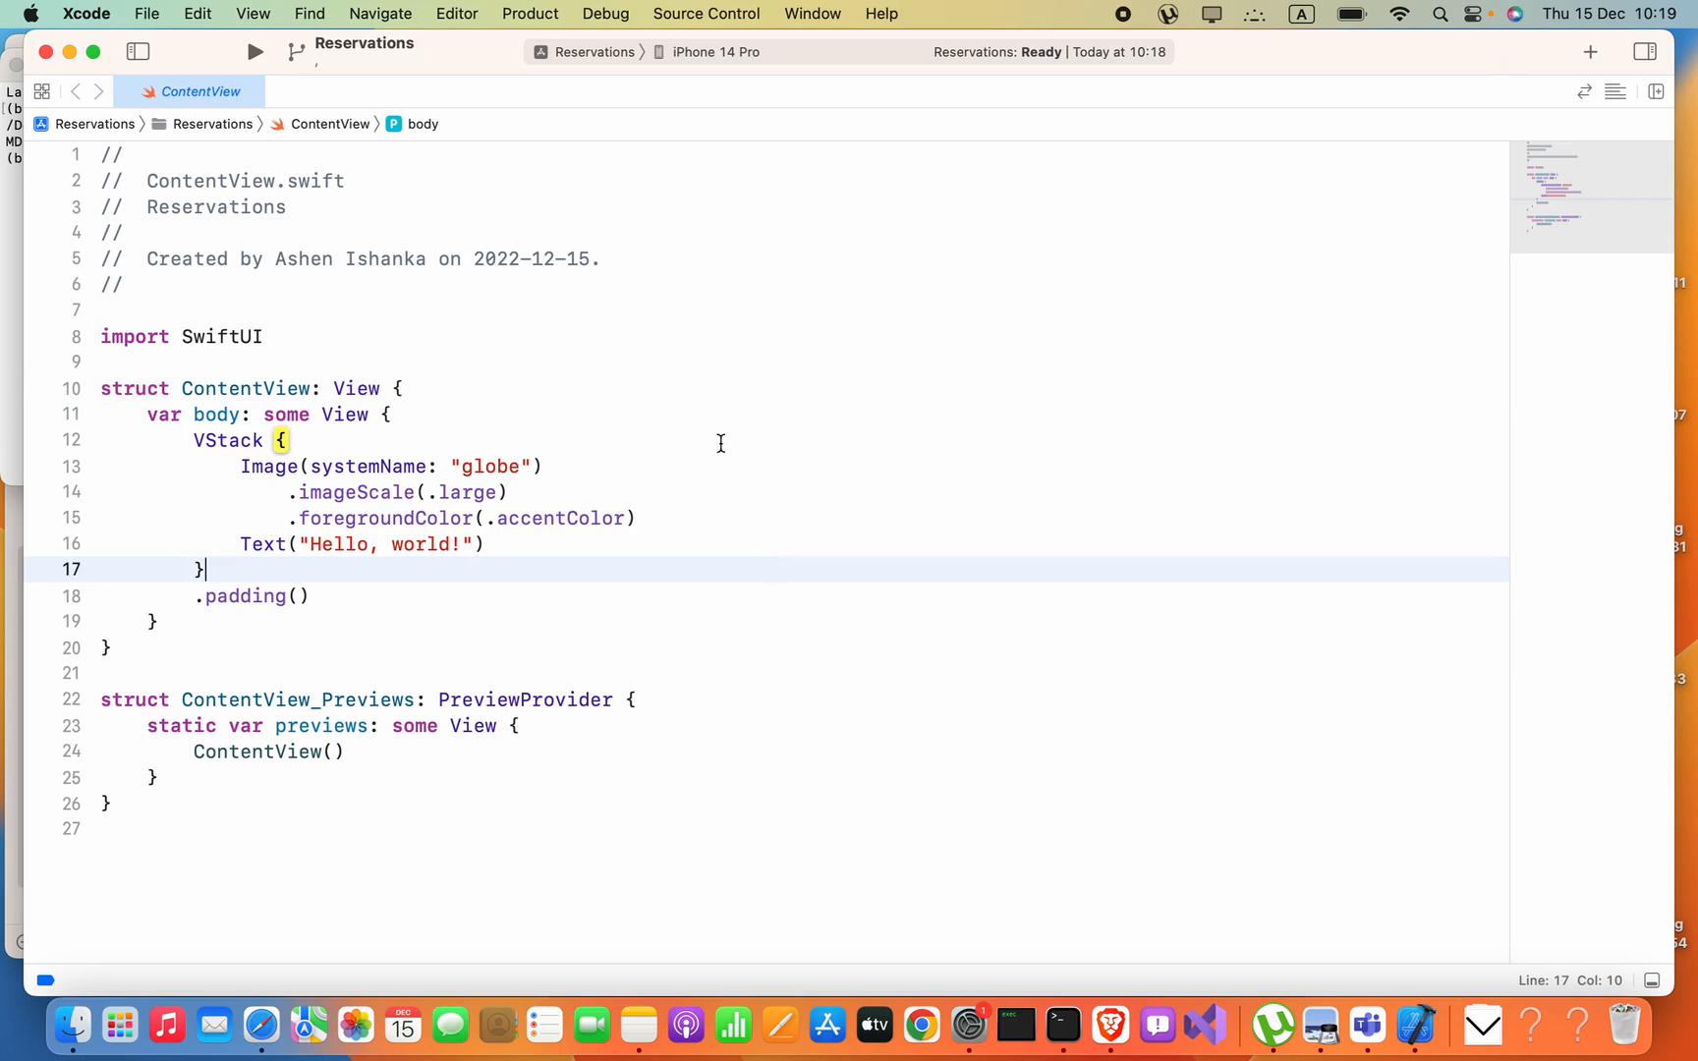
- Open the Editor menu to reach the Canvas option
click(456, 12)
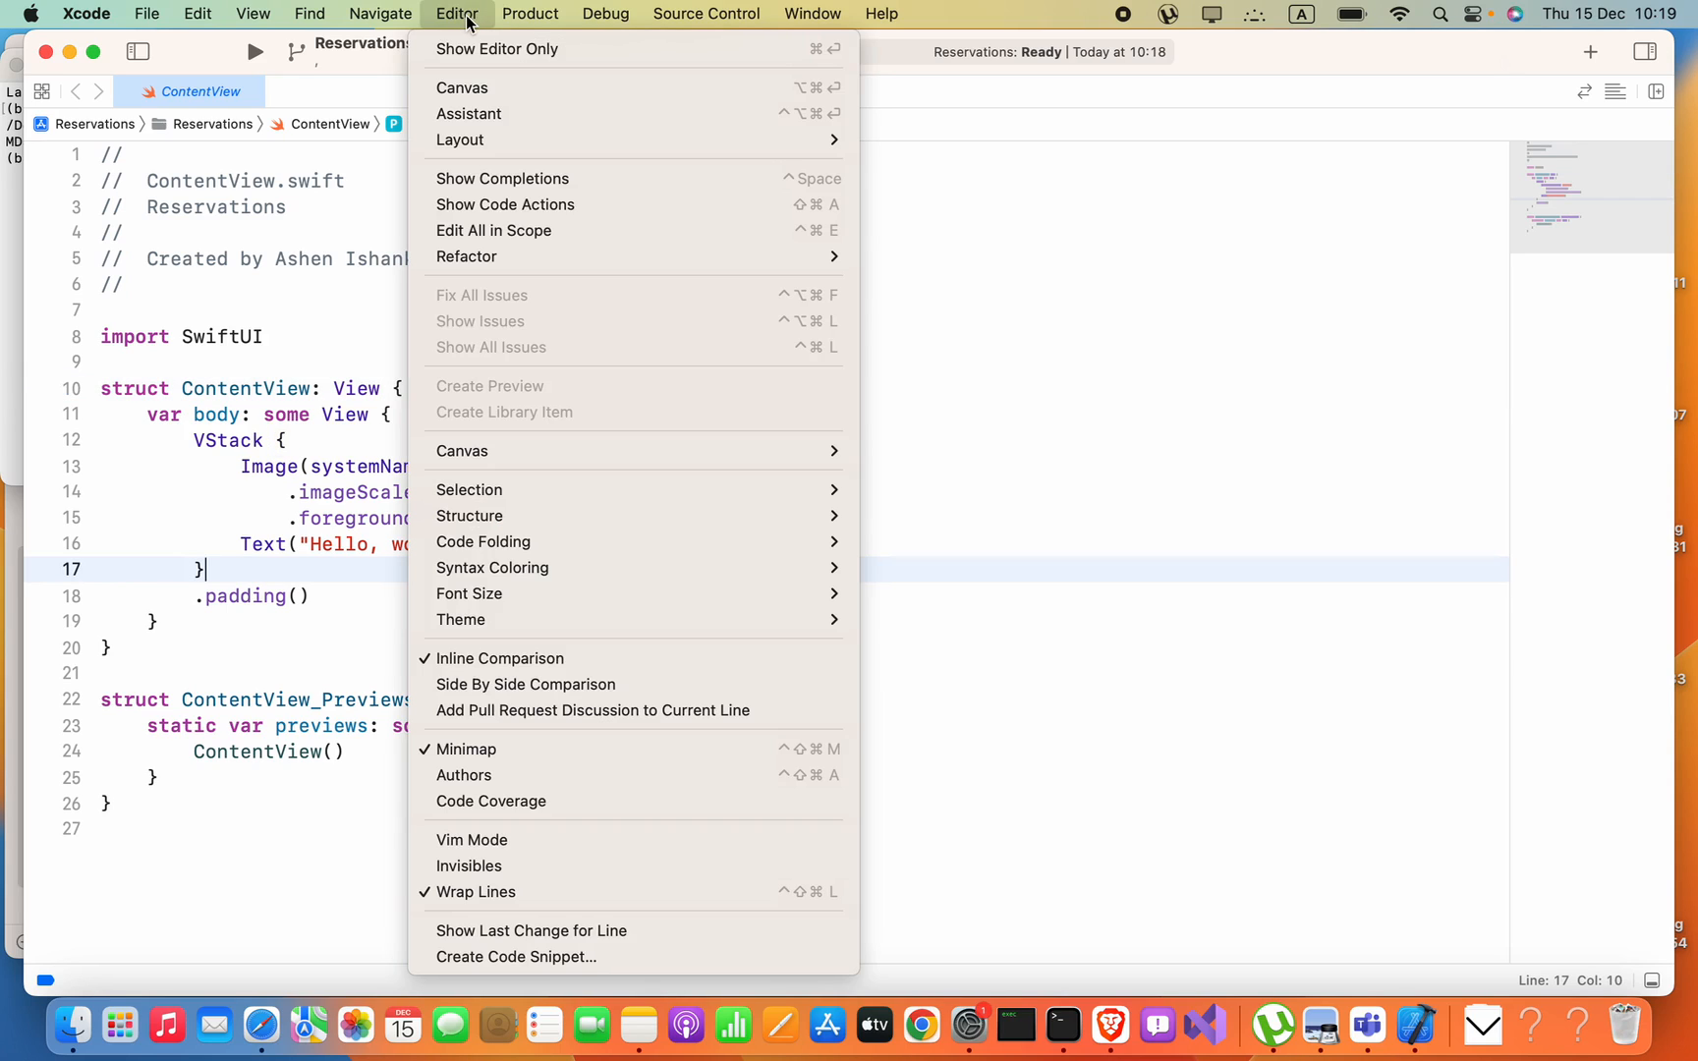
mouse_move(462, 88)
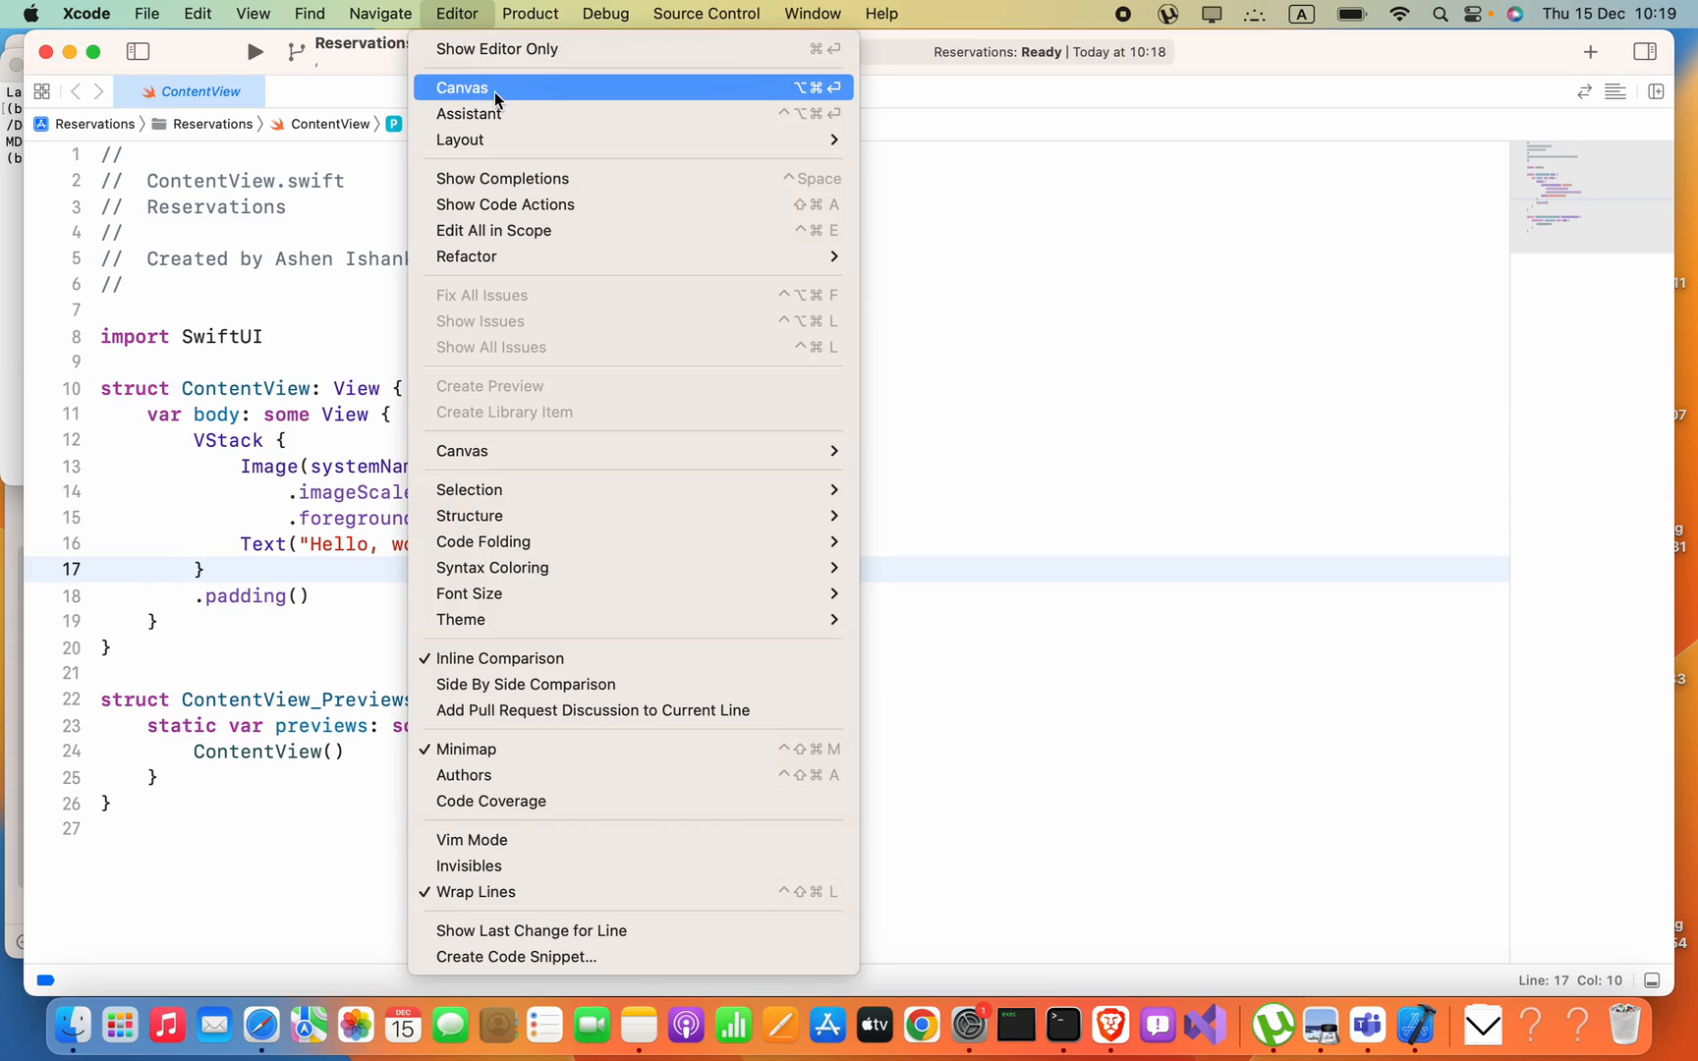
- Choose Editor > Canvas to show the SwiftUI preview beside ContentView.swift
click(461, 88)
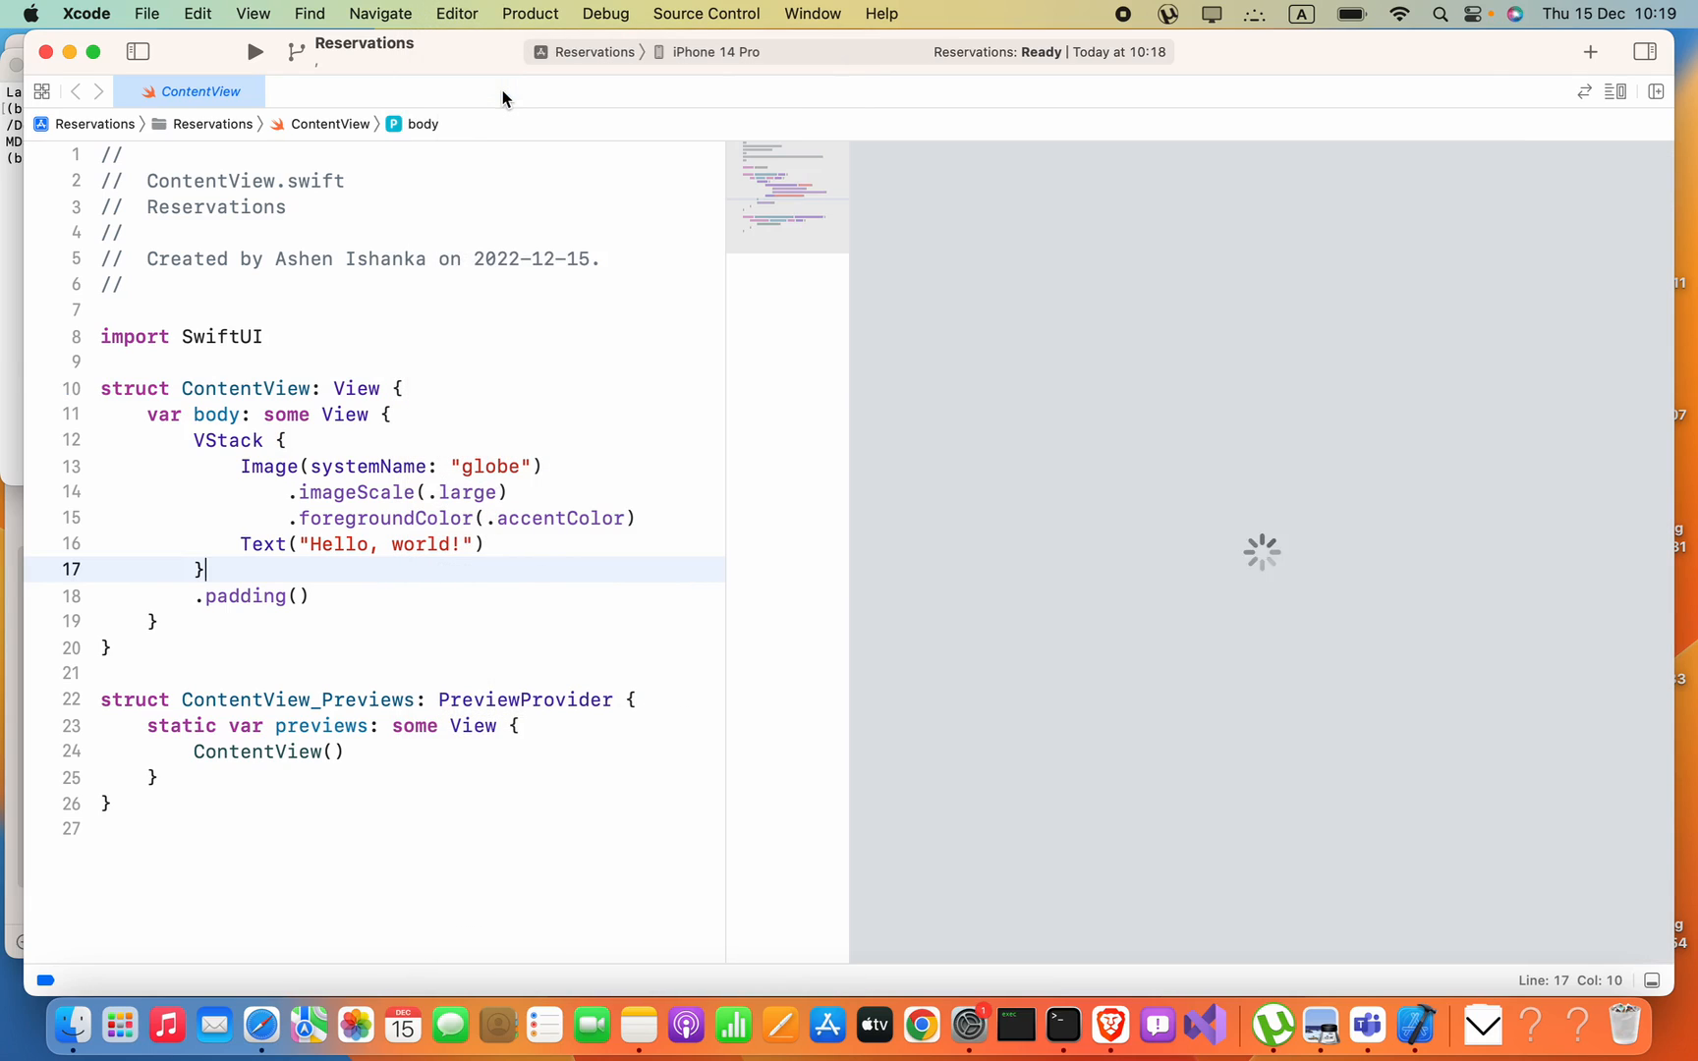
mouse_move(1073, 161)
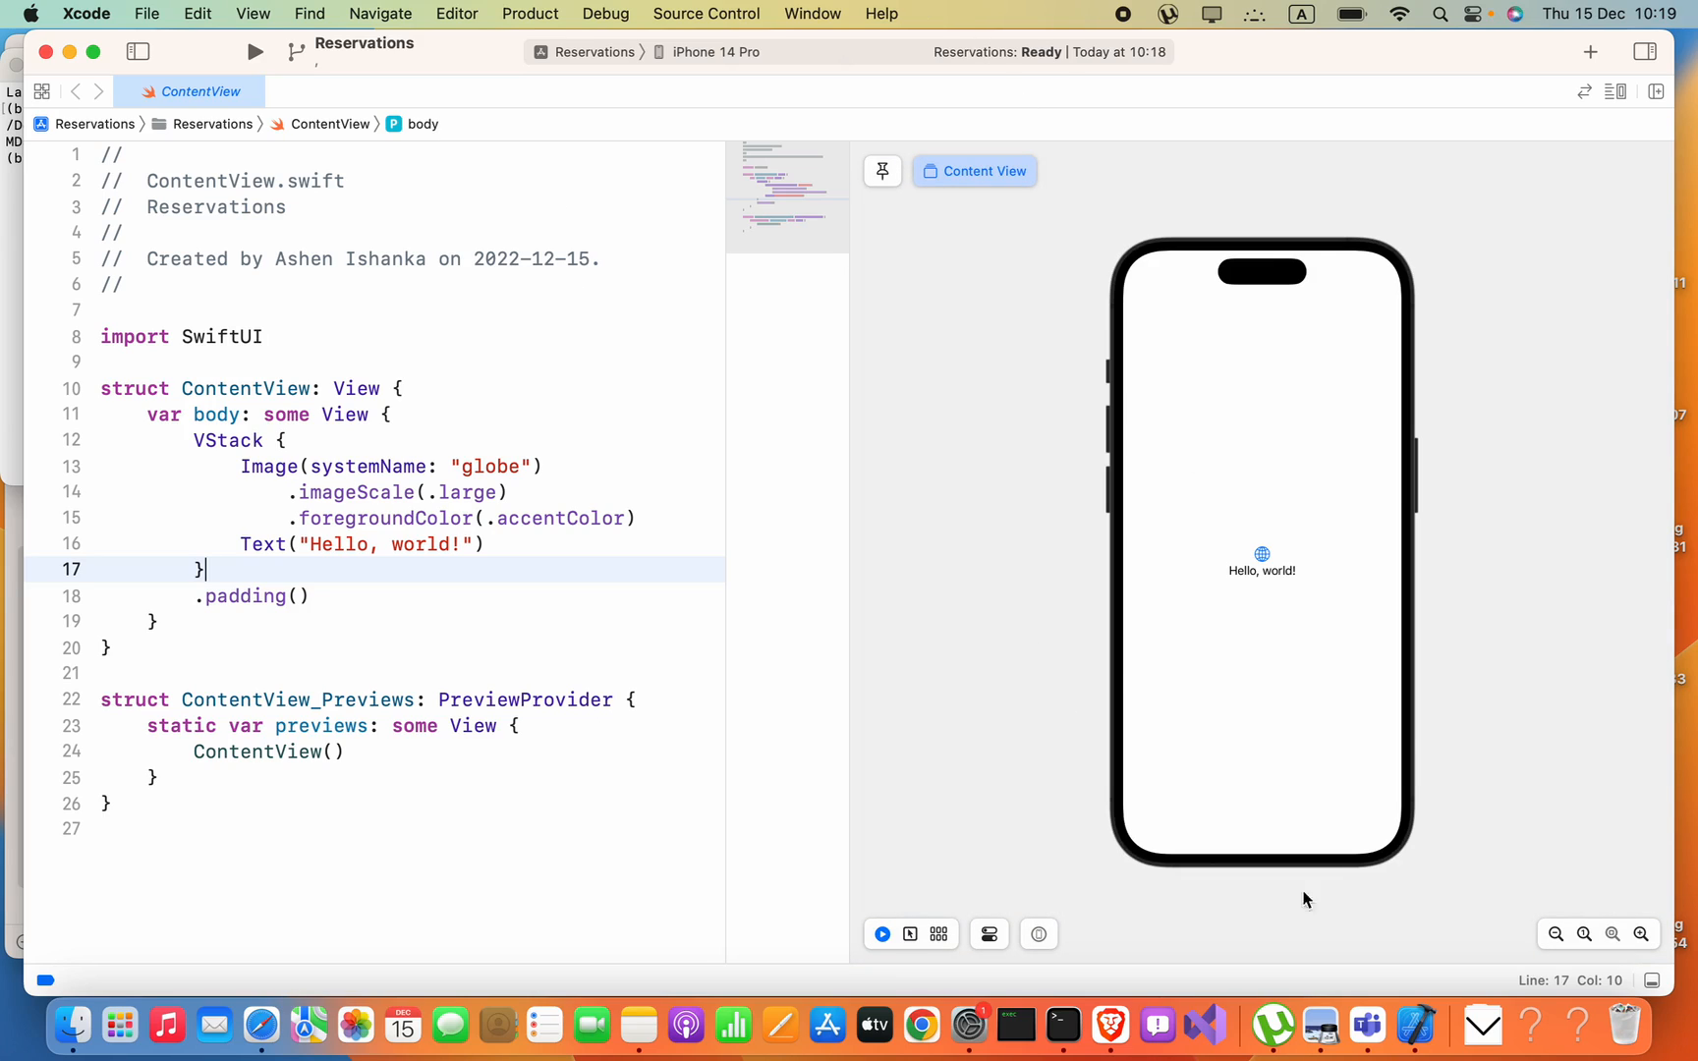
mouse_move(1100, 947)
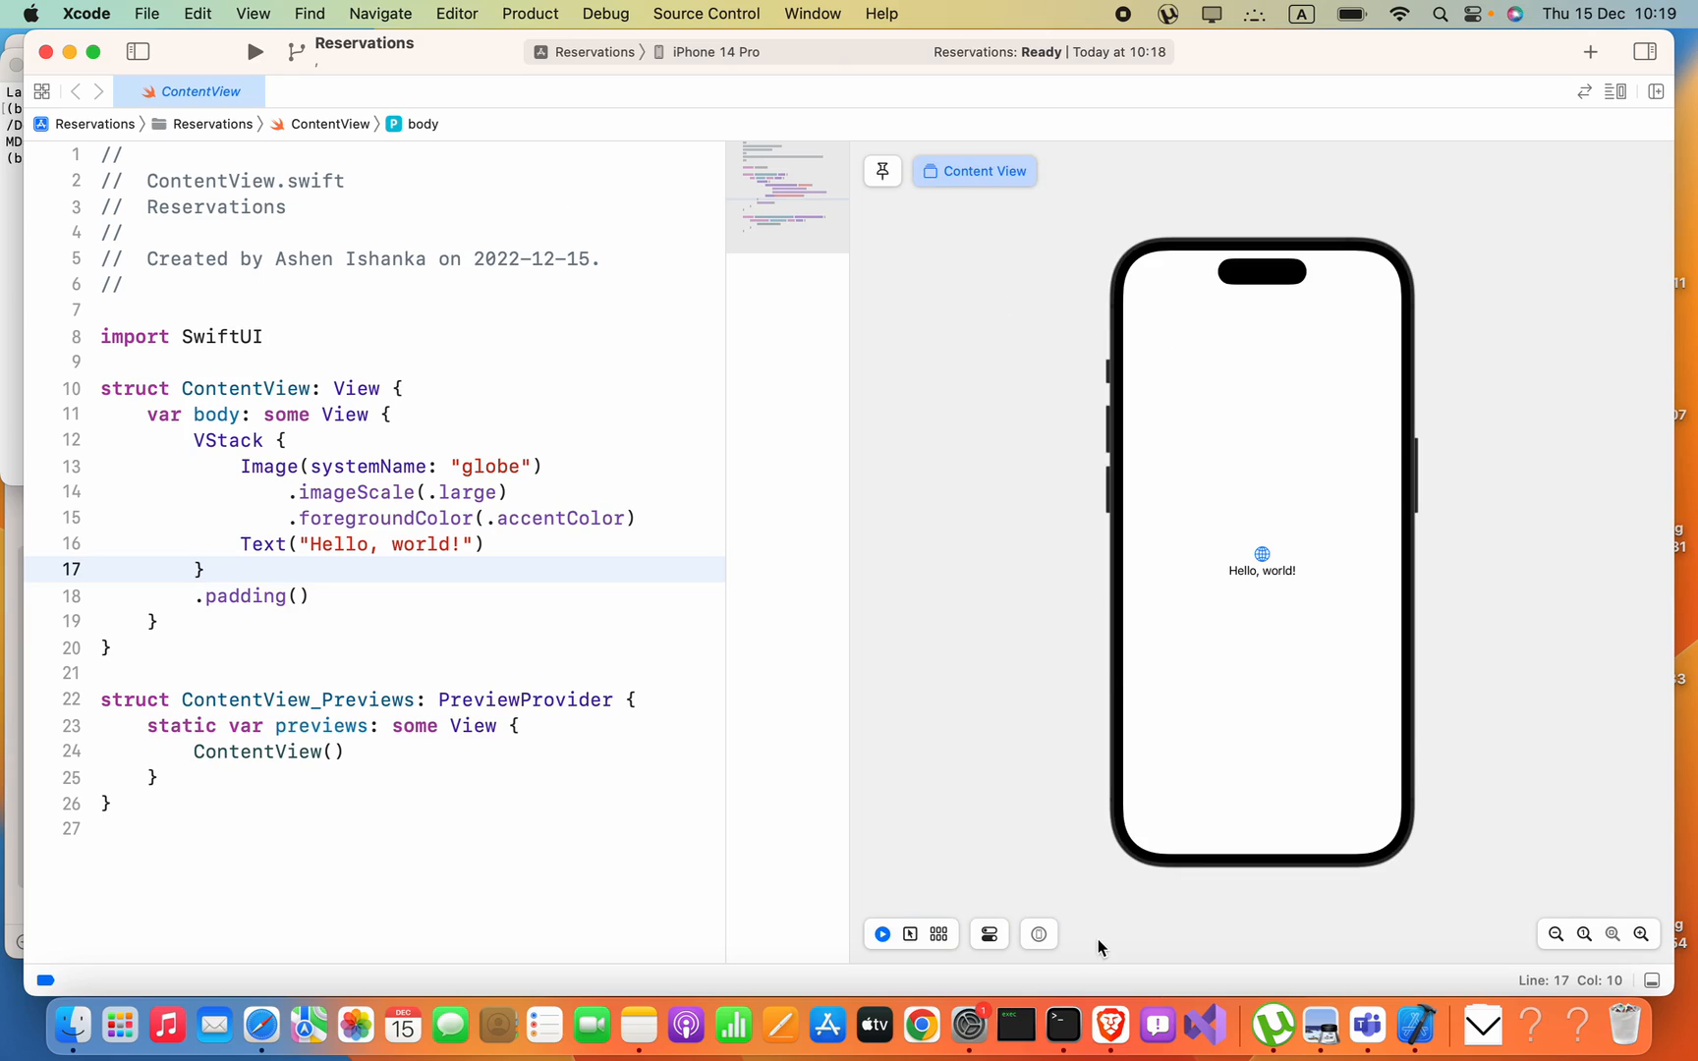
mouse_move(1235, 544)
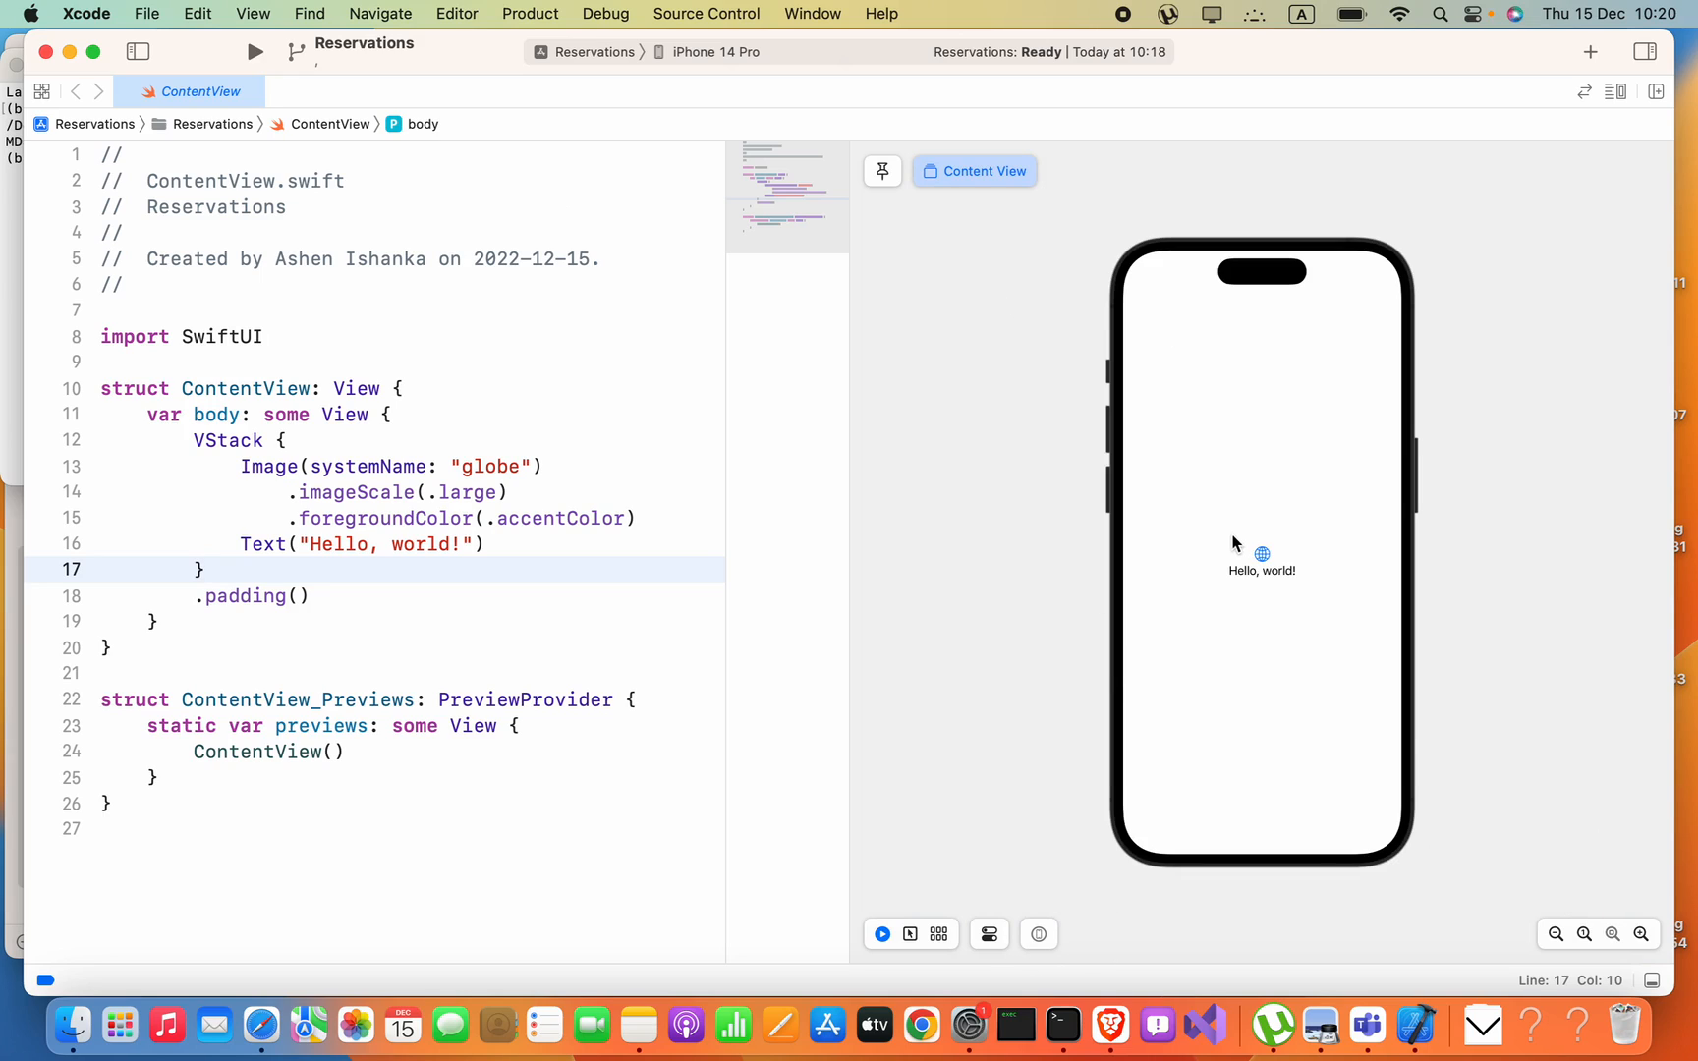
- Replace 'Hello, world!' in the Text label with 'Hello new app'
click(474, 543)
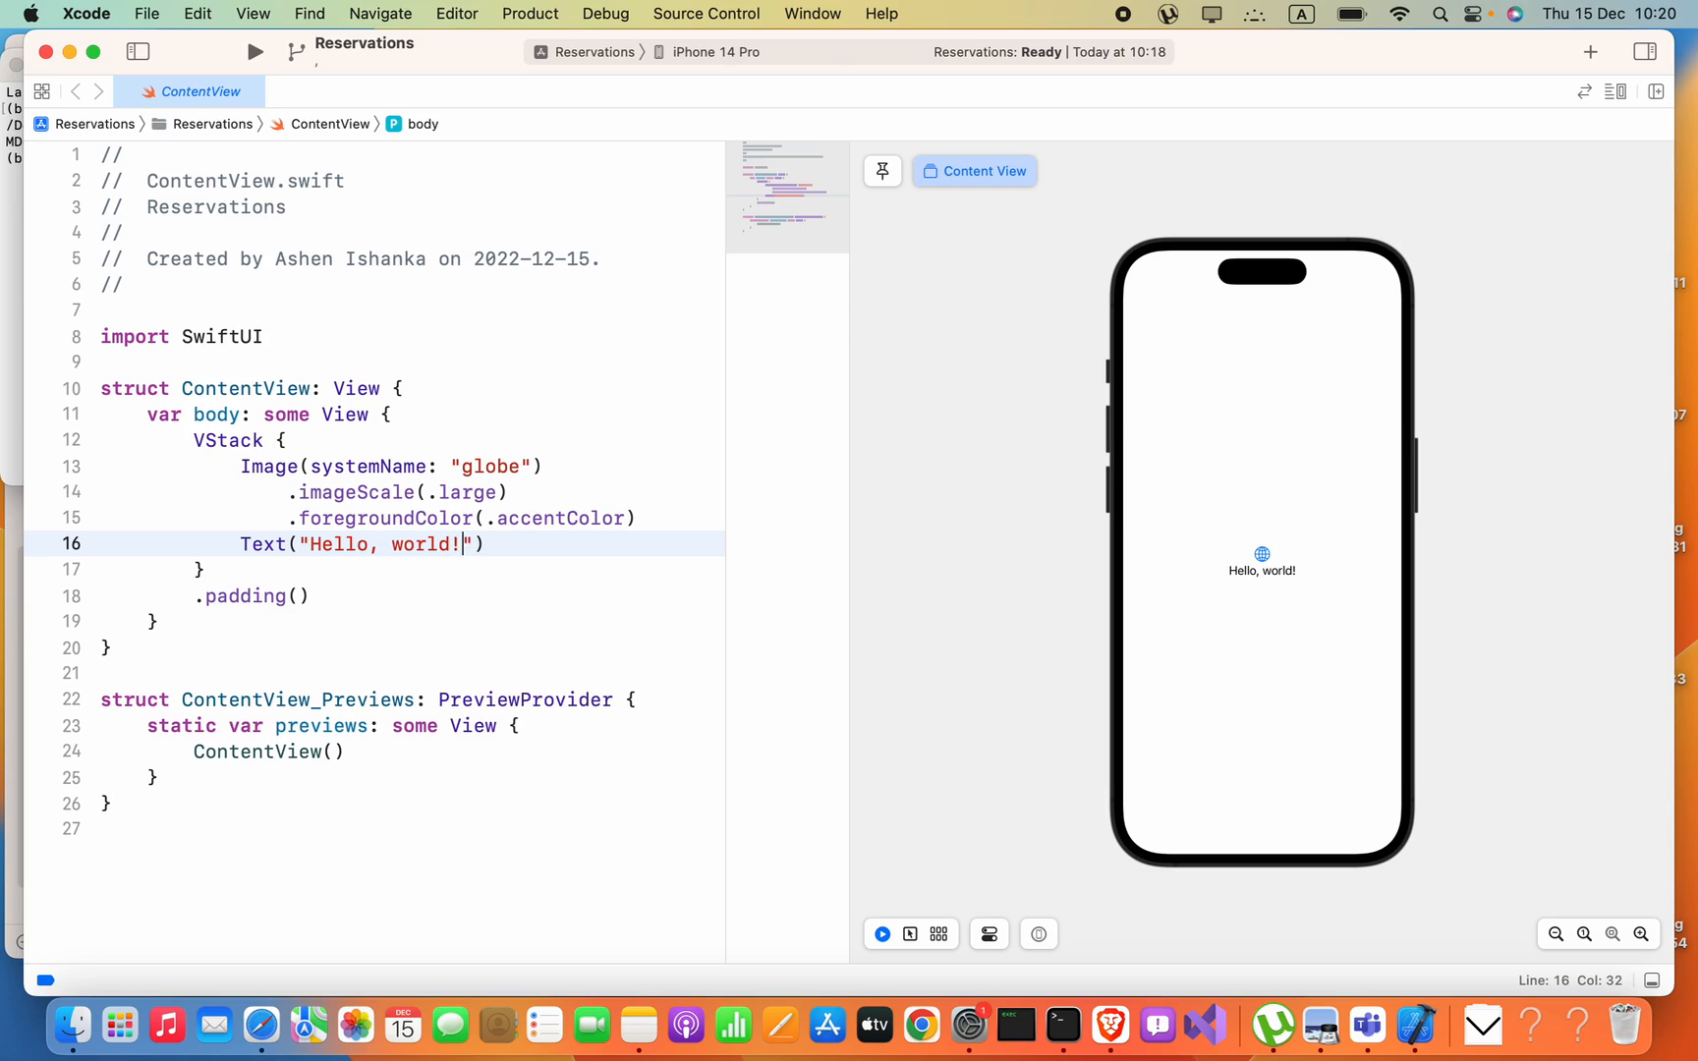
key(Backspace)
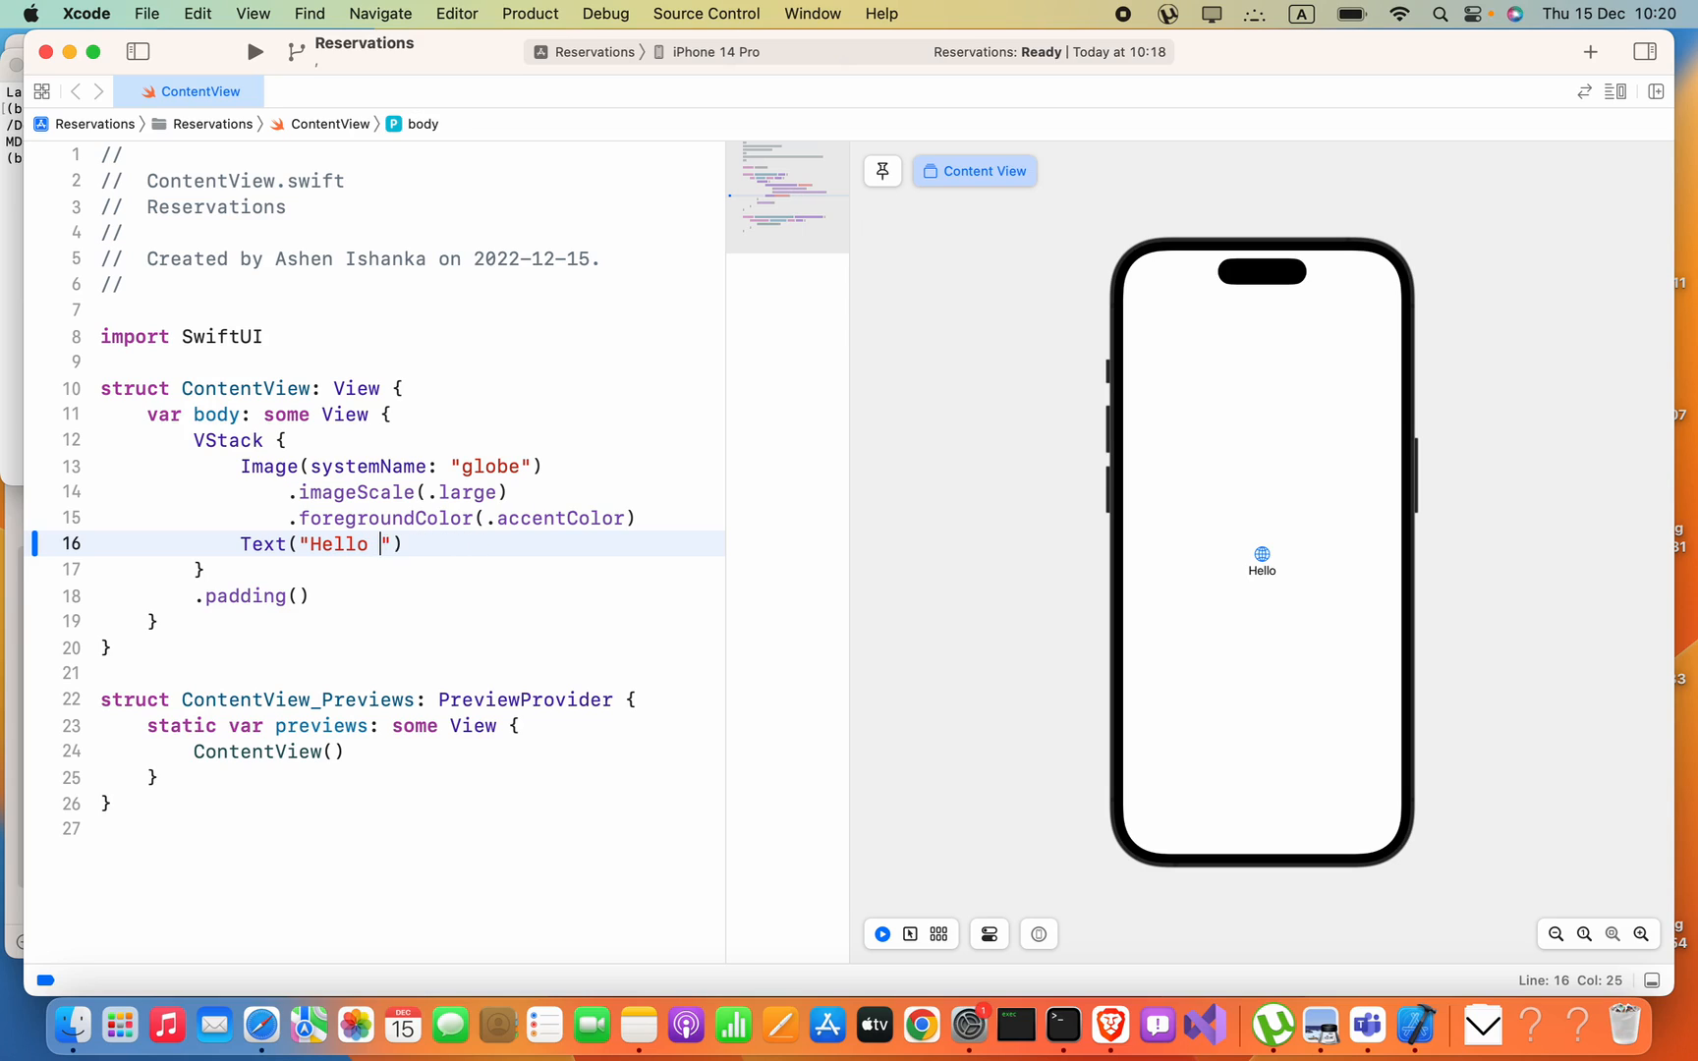
text(new a)
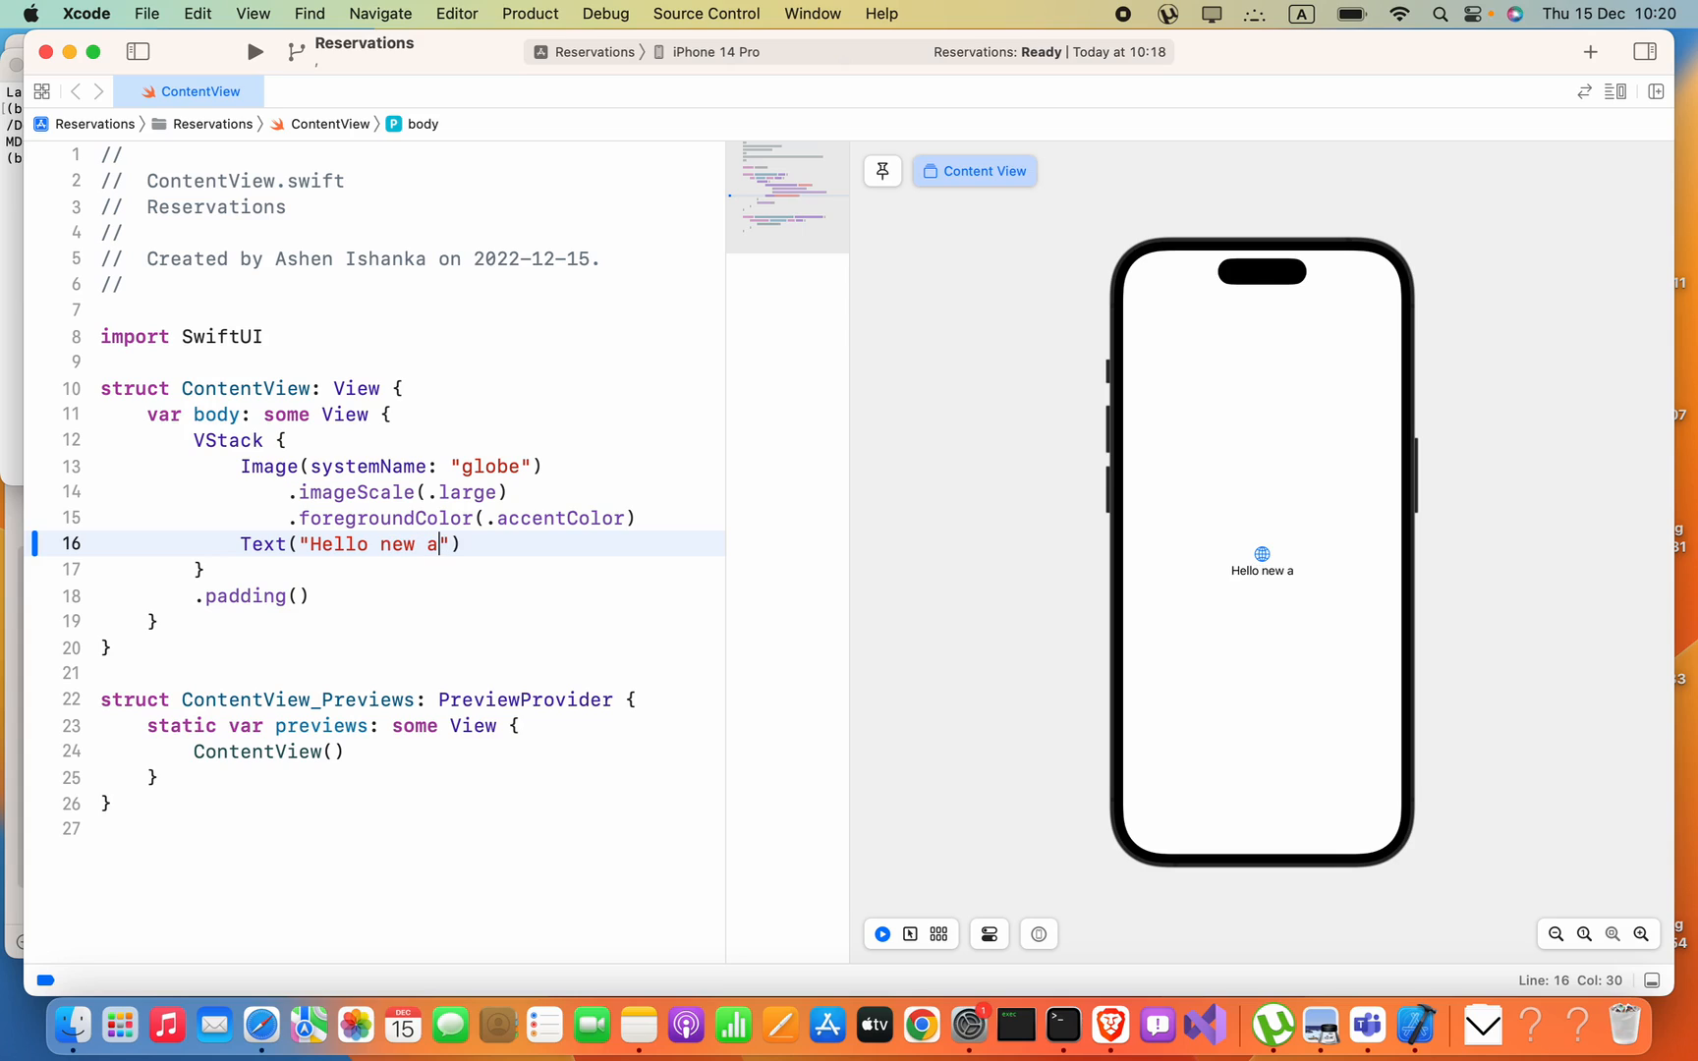
text(pp)
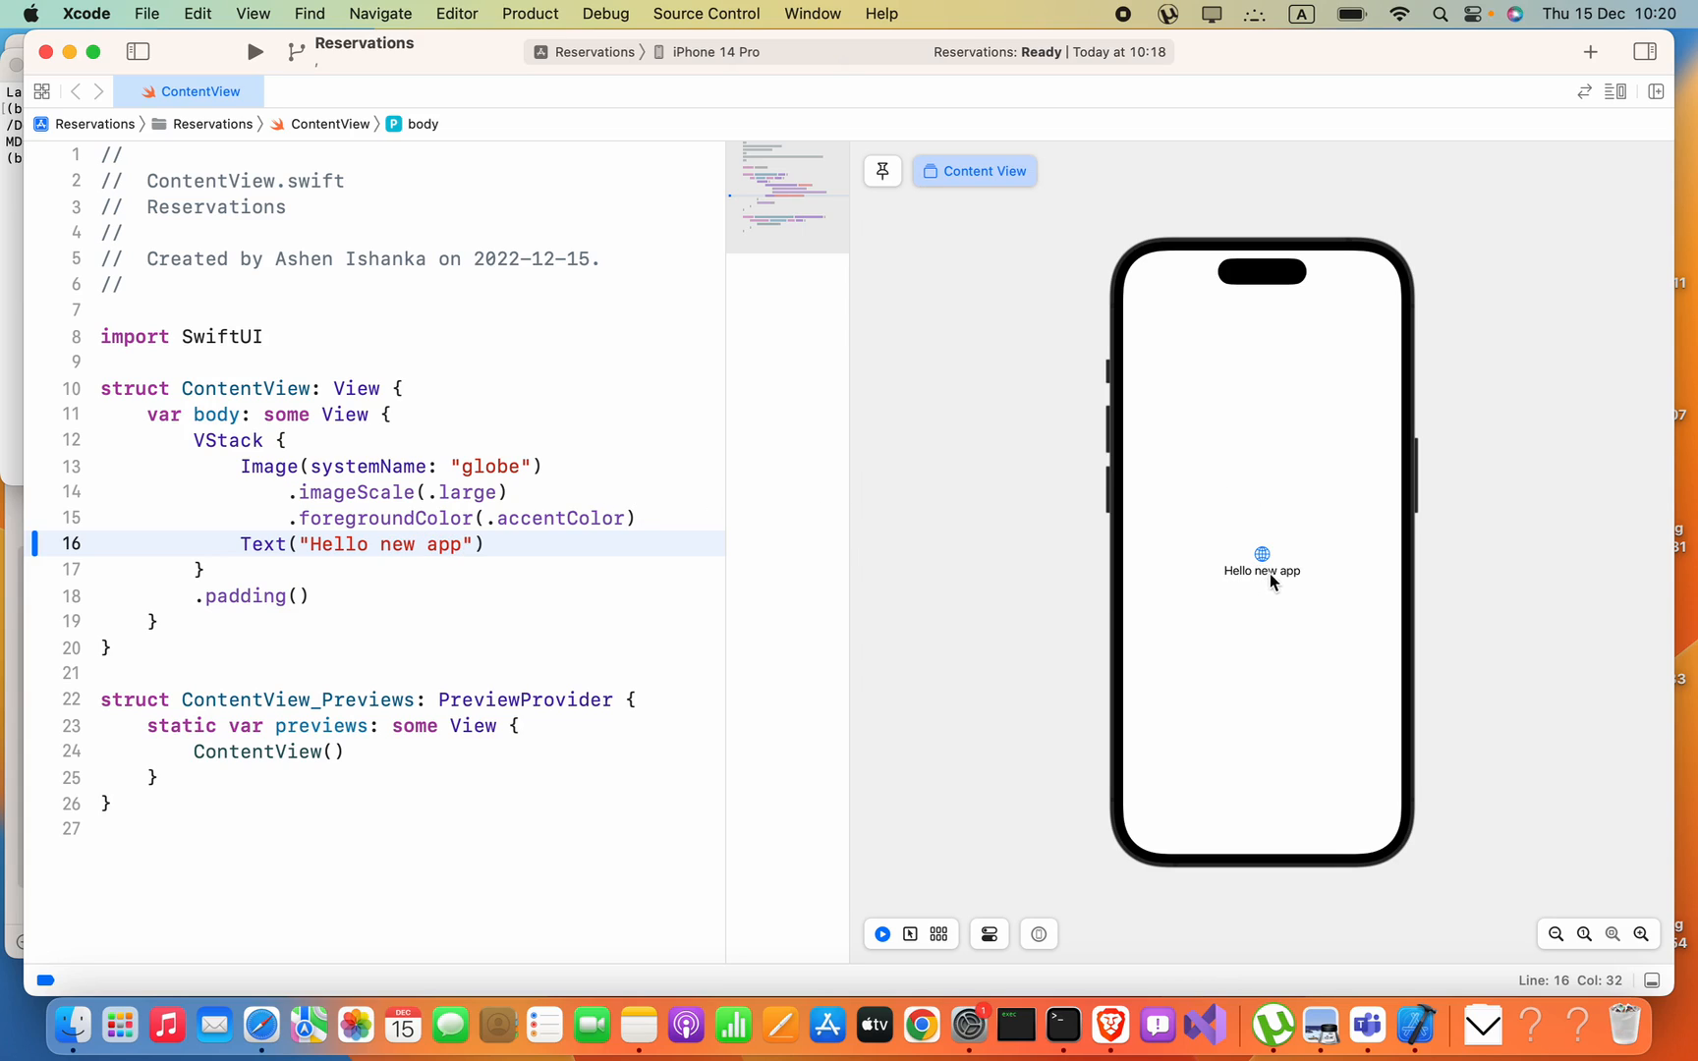
mouse_move(1135, 850)
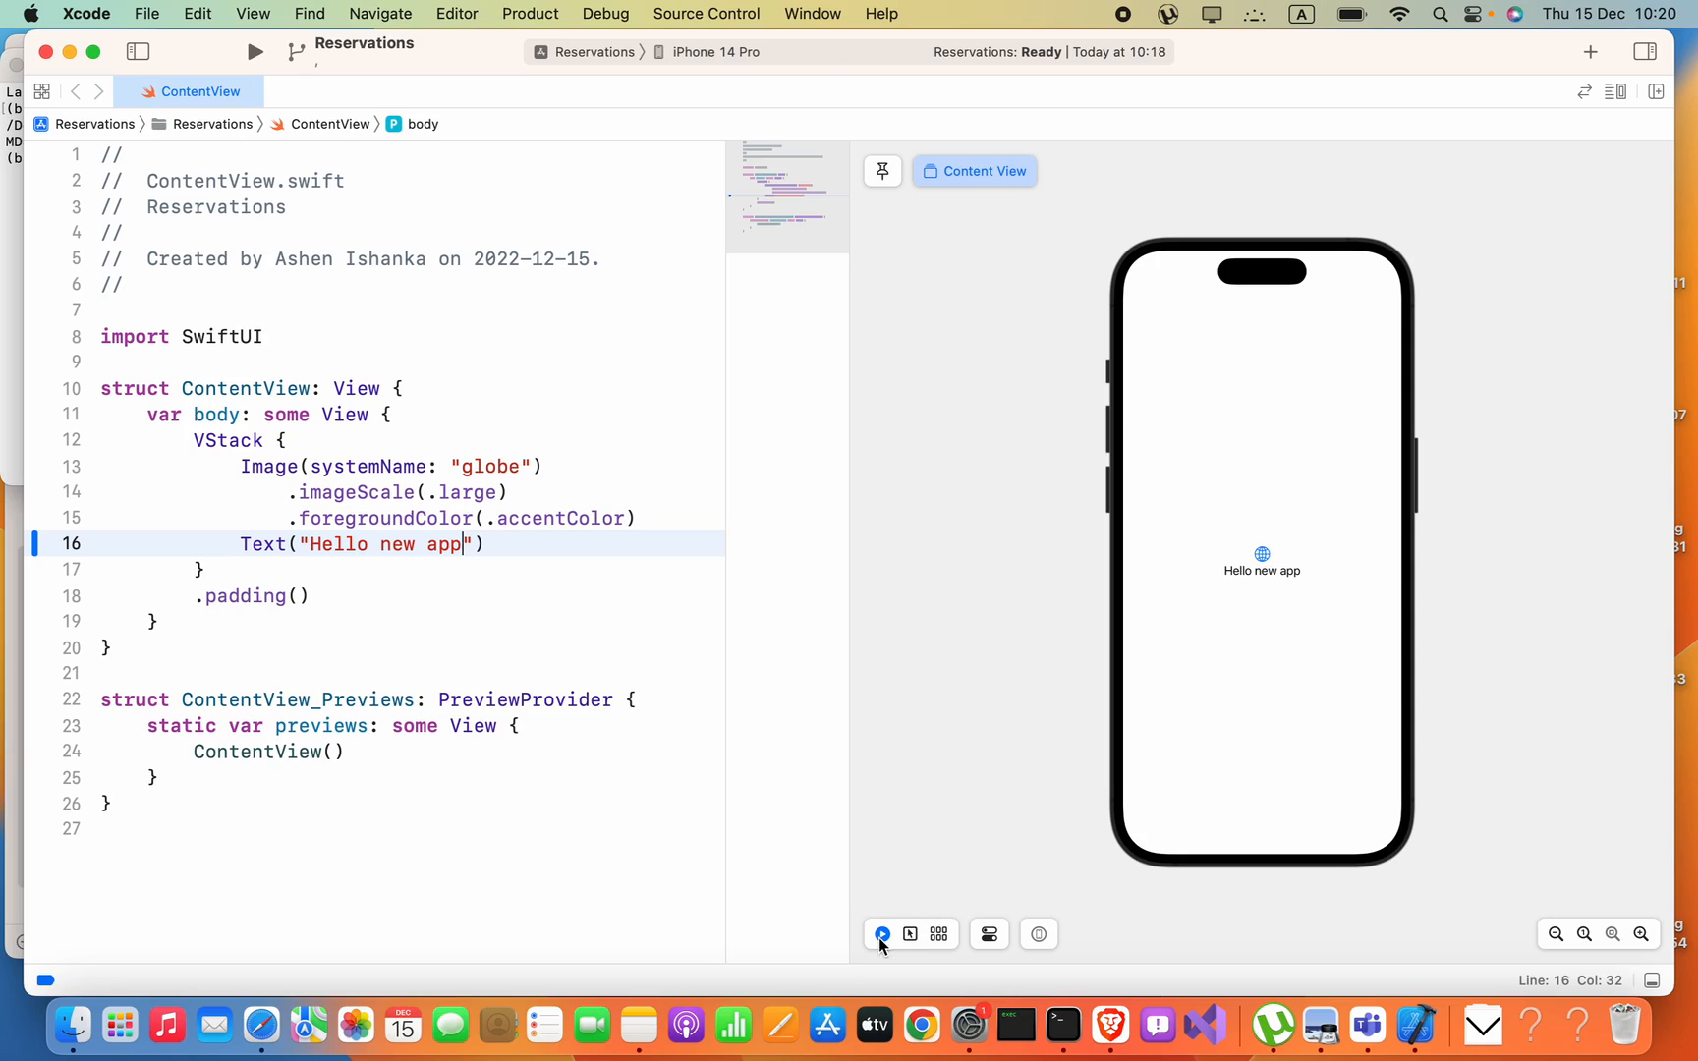
click(881, 933)
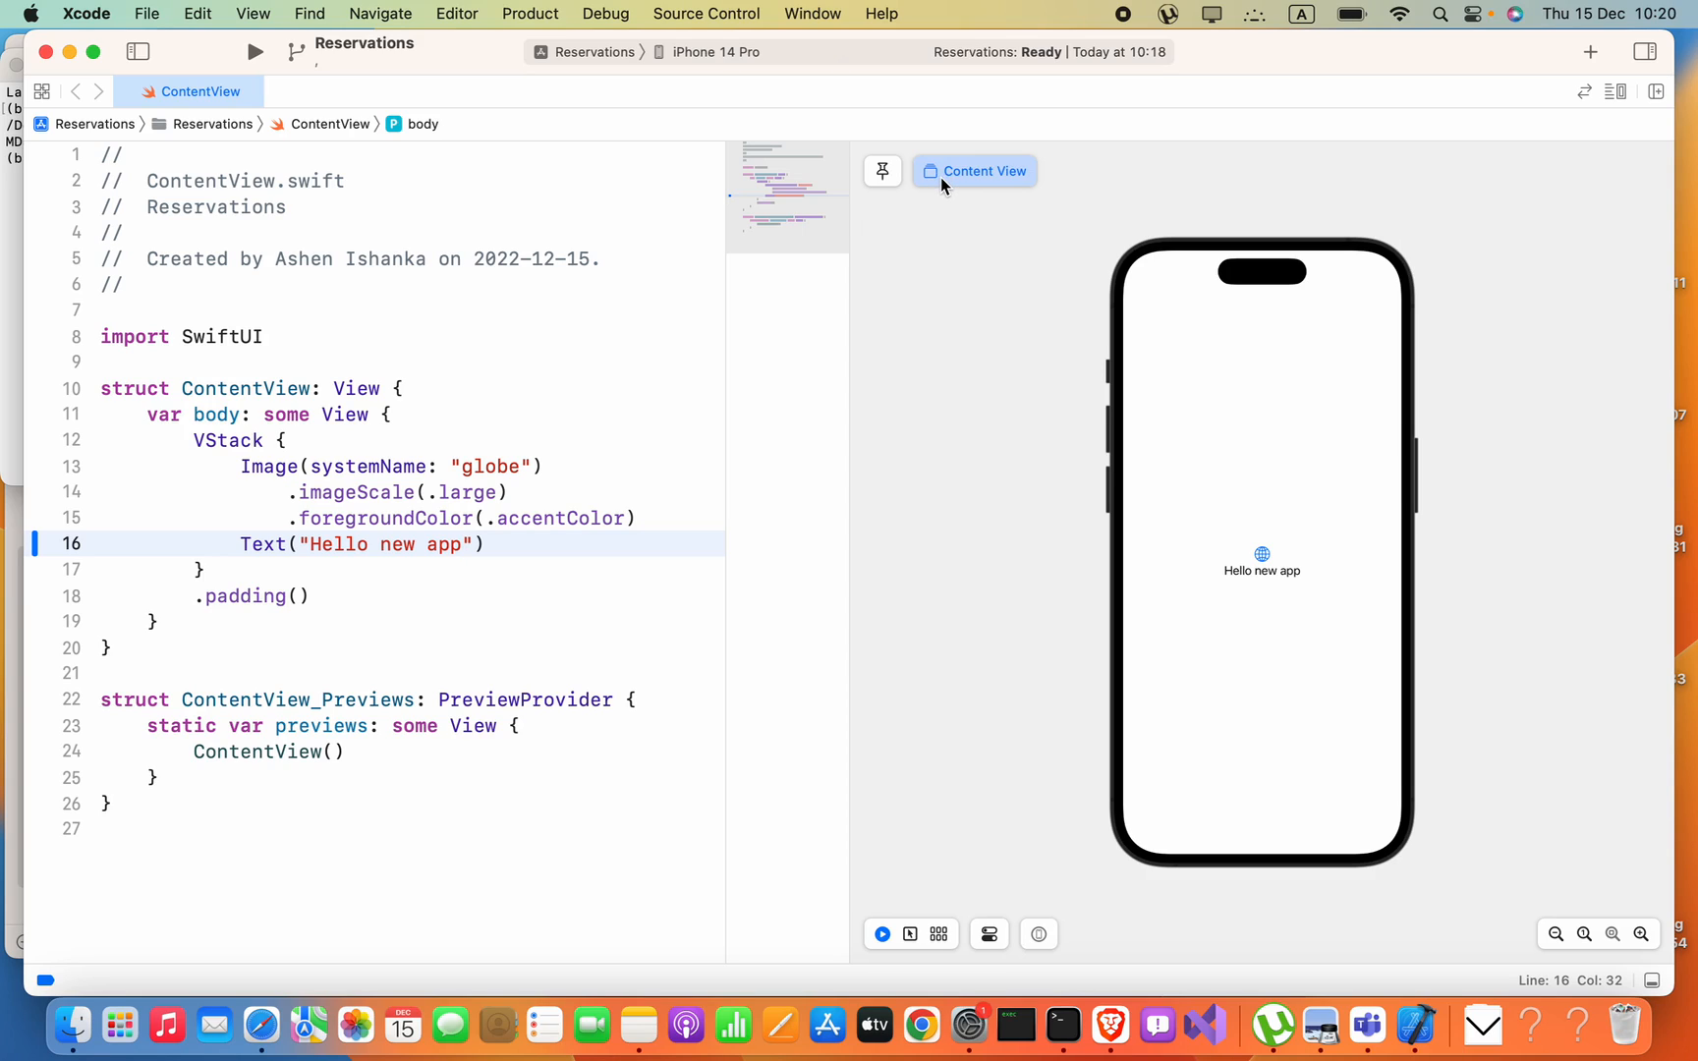
mouse_move(1170, 189)
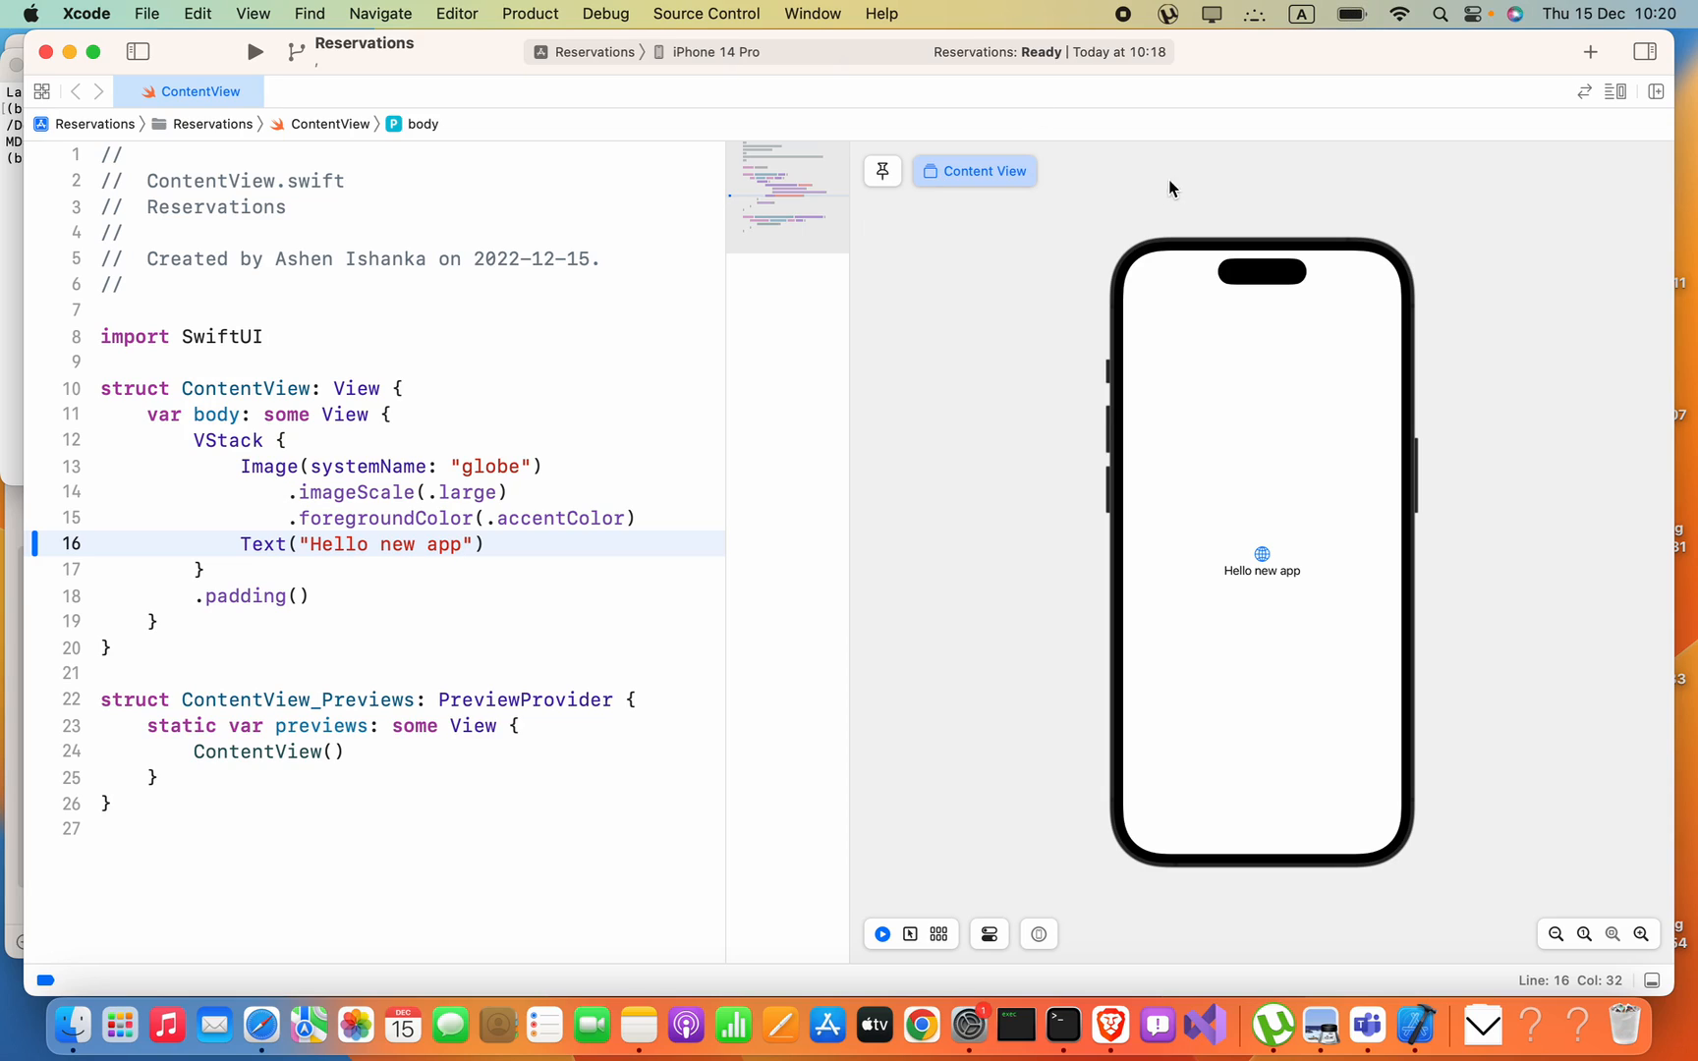